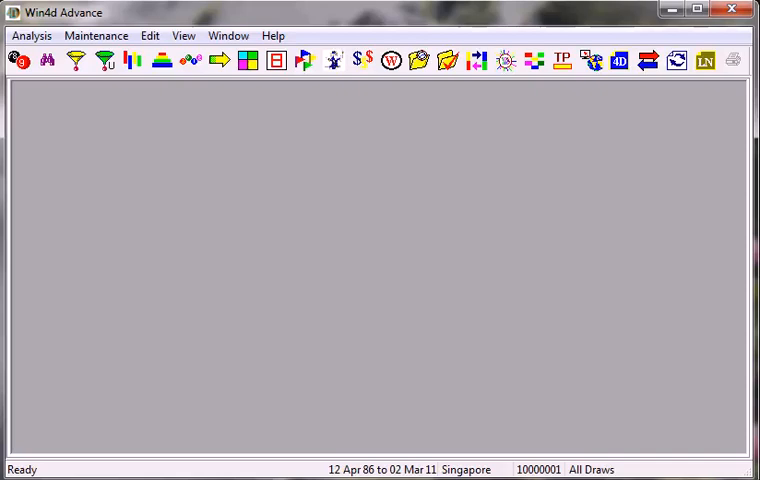
Step: View Win4D Advance's About information (version 2.9.0.0) from Help, then close it
left_click(273, 35)
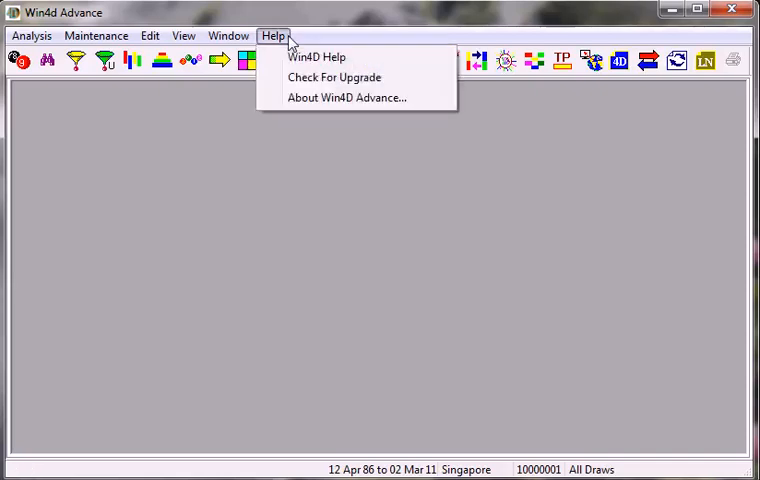
left_click(347, 97)
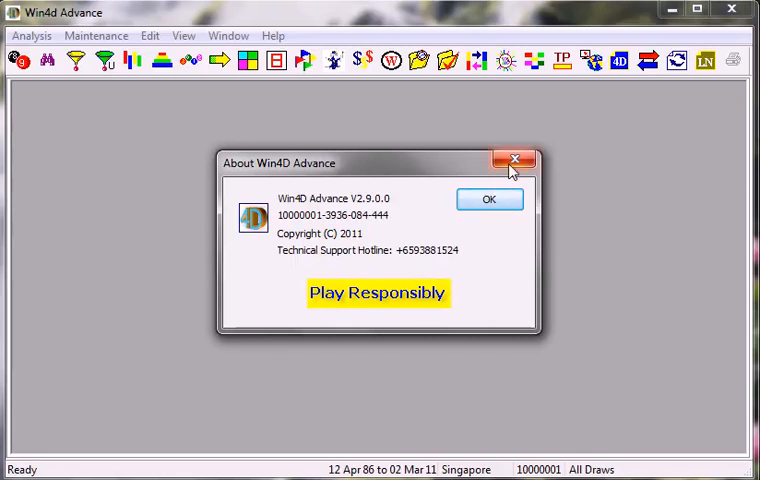
left_click(516, 160)
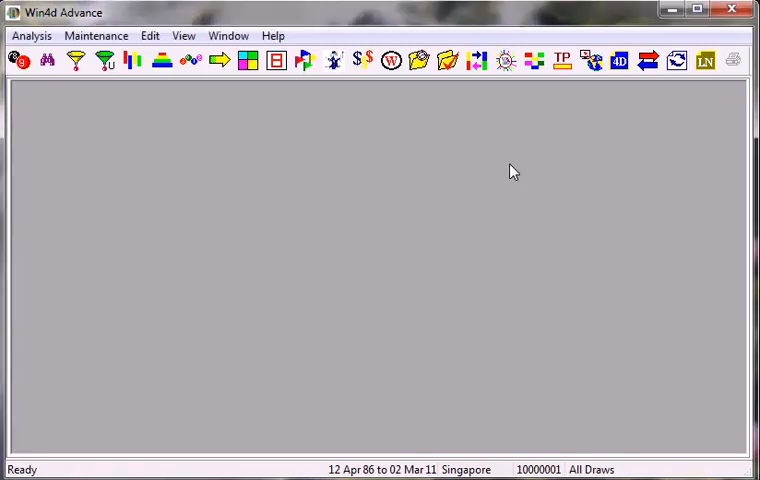
mouse_move(510, 178)
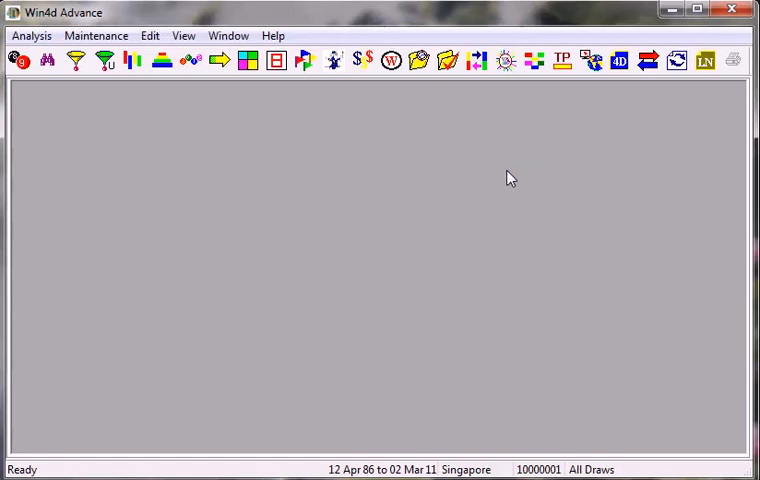
mouse_move(506, 194)
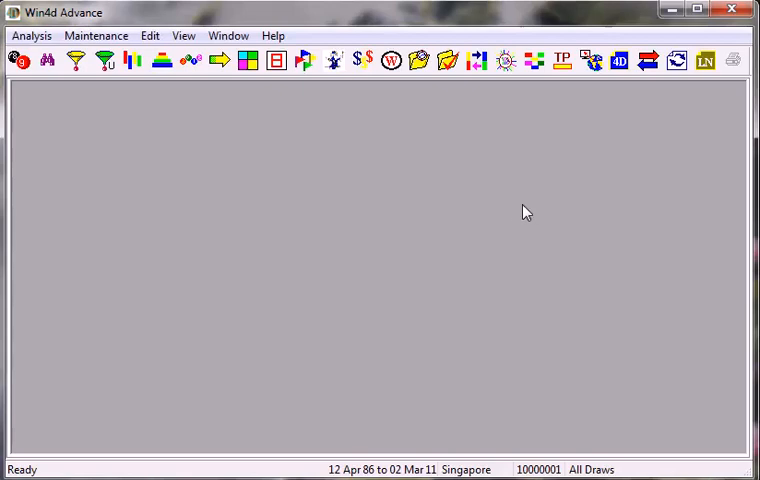
mouse_move(506, 196)
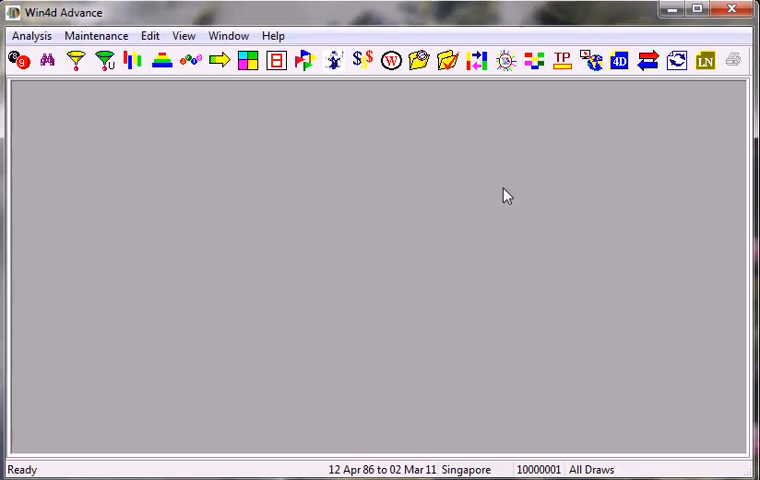
mouse_move(500, 124)
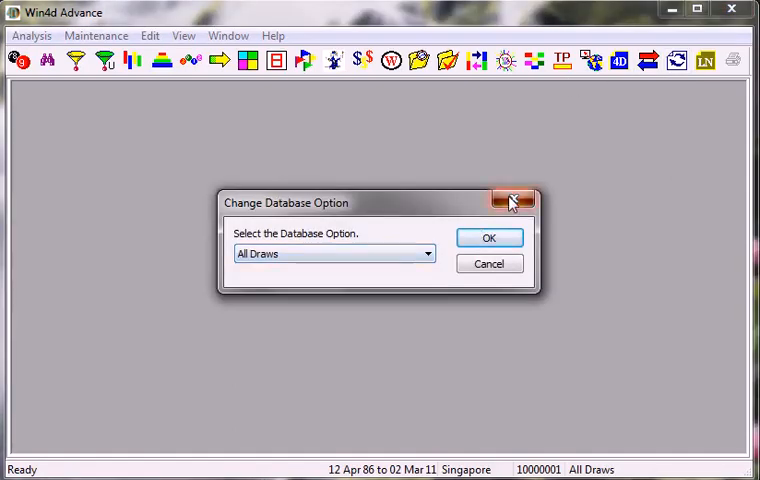
Step: Cancel the database dialog, open the 3D system summary, and sort it by Season Mar
left_click(513, 200)
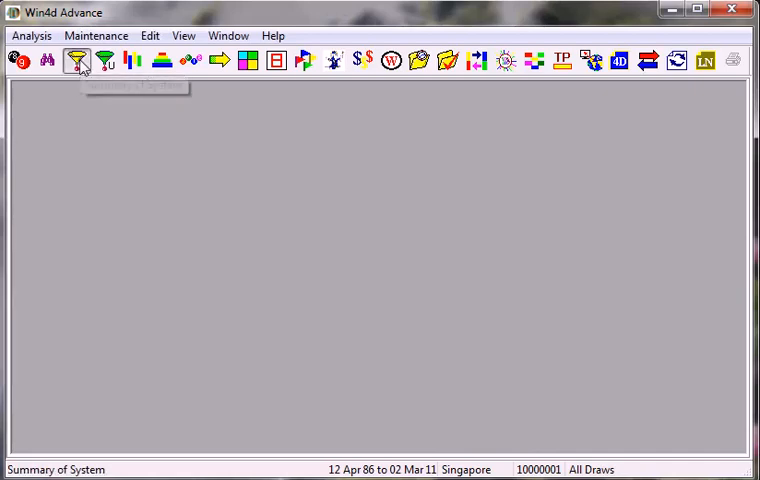
left_click(77, 61)
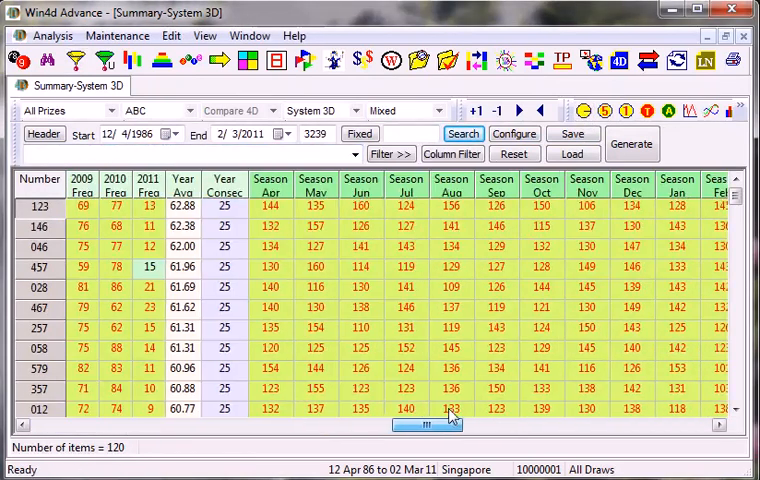
scroll("right", 3)
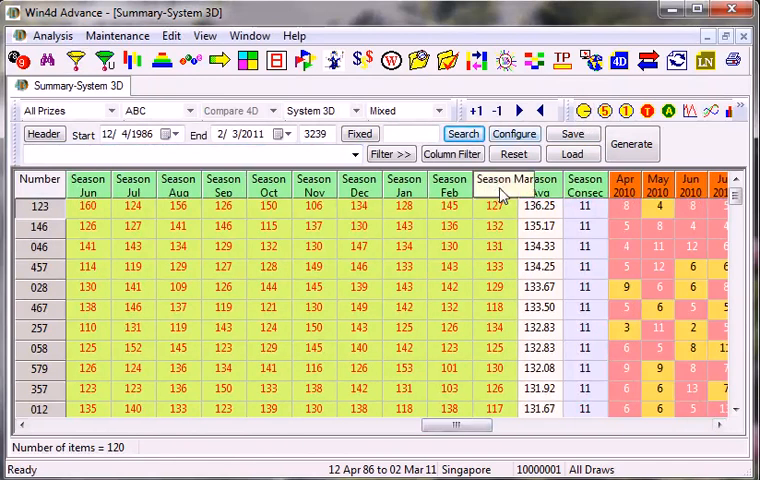
left_click(491, 185)
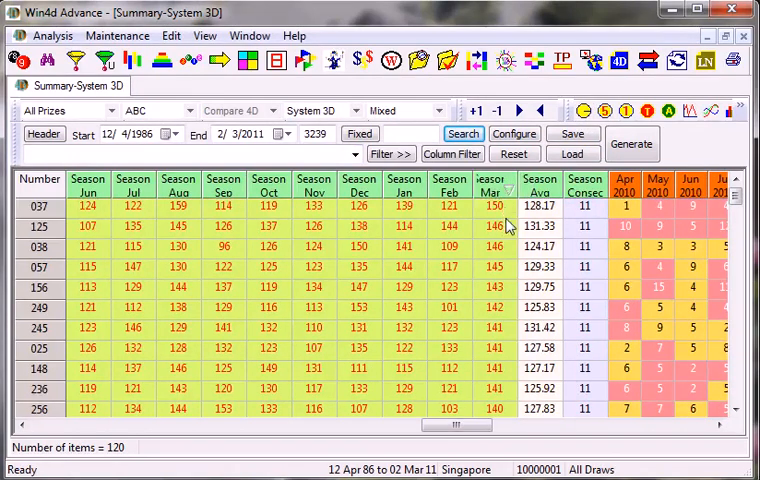
left_click(494, 206)
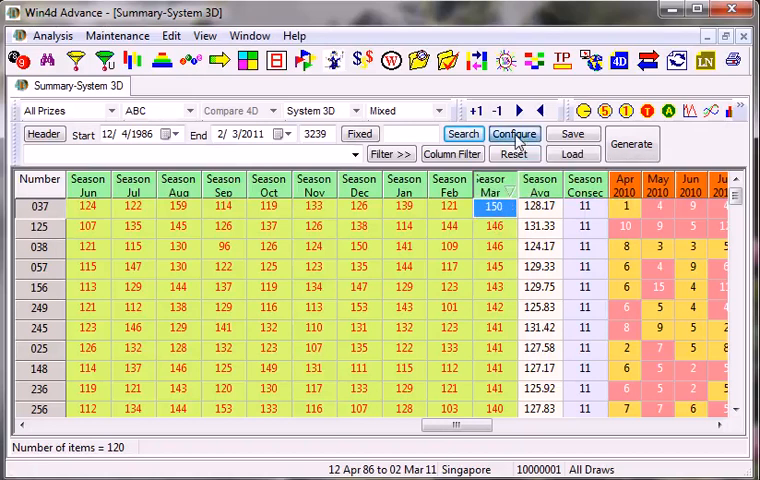
left_click(514, 133)
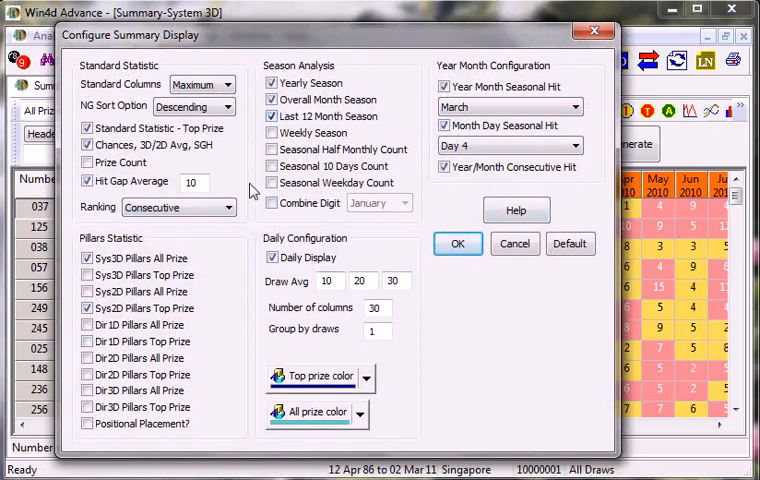
mouse_move(255, 383)
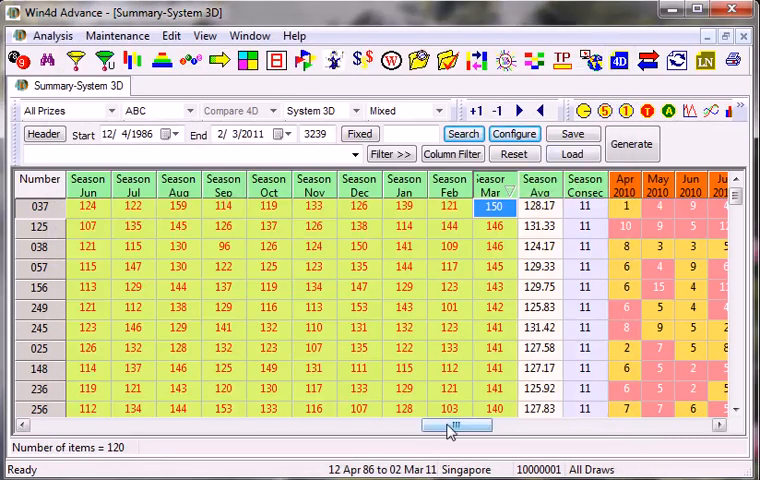
Step: Generate the Summary-System 4D for 3D number 037, sorted by Season Mar
left_click_drag(455, 425, 465, 425)
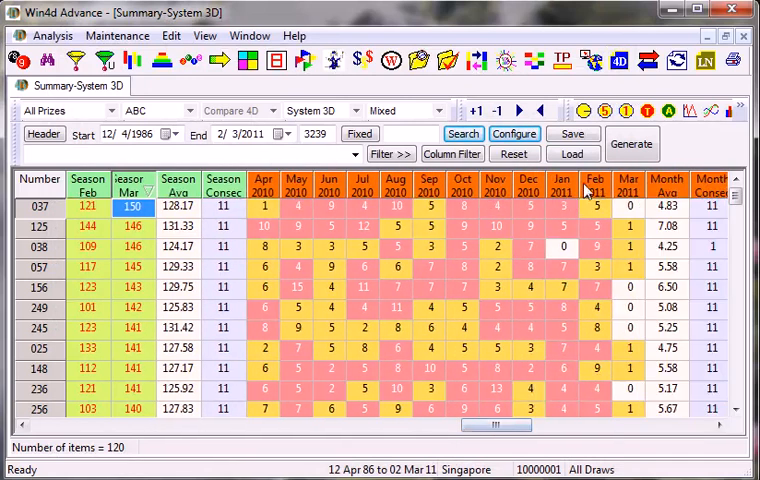
left_click(630, 206)
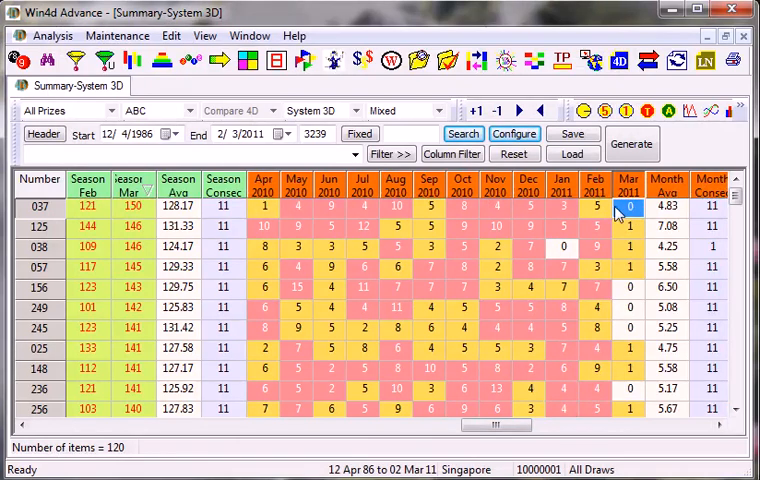
right_click(630, 205)
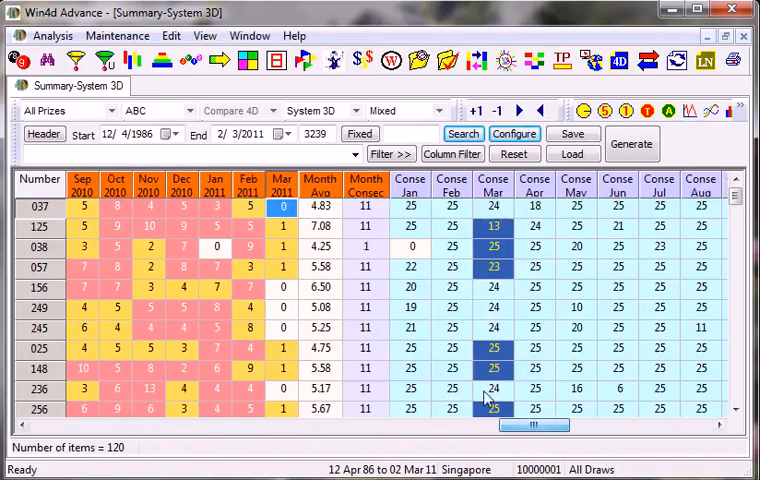
right_click(283, 206)
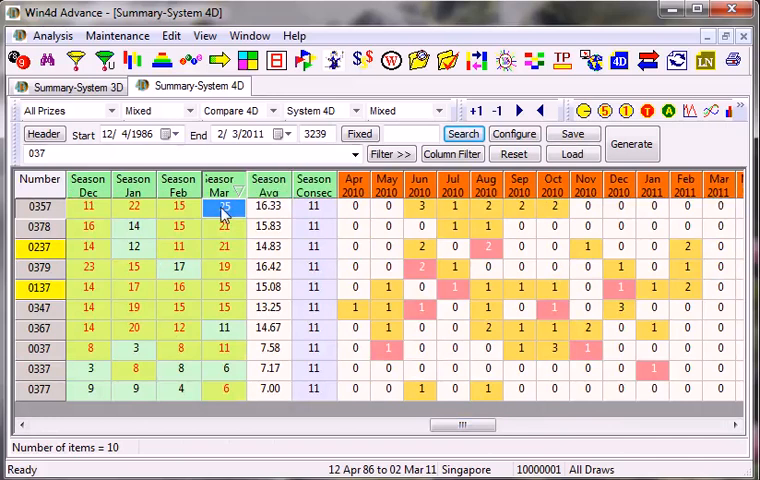
Step: Open the Year Month Table for 0357, then check March hit counts for 0378 and 0237
right_click(224, 206)
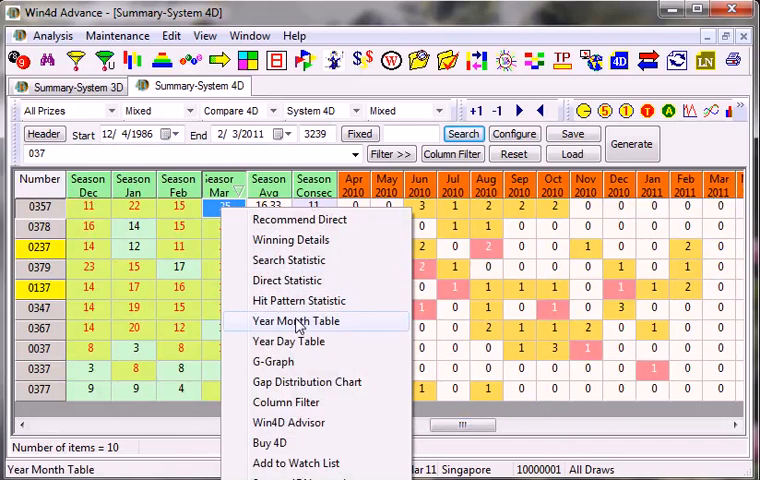
left_click(294, 321)
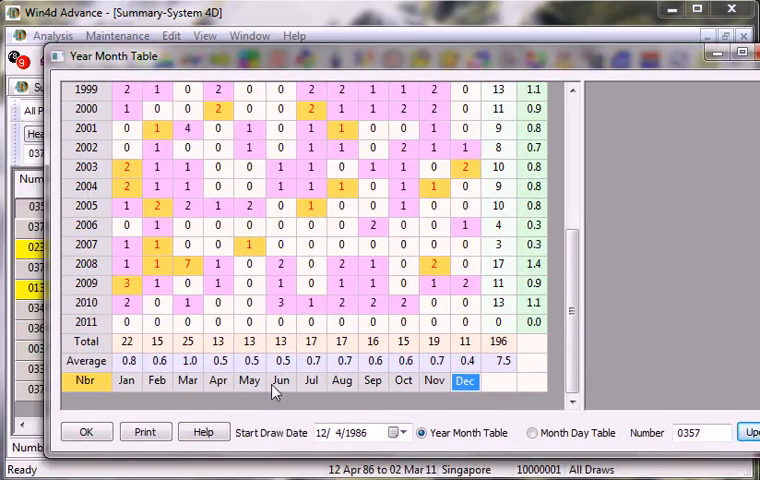
left_click(187, 341)
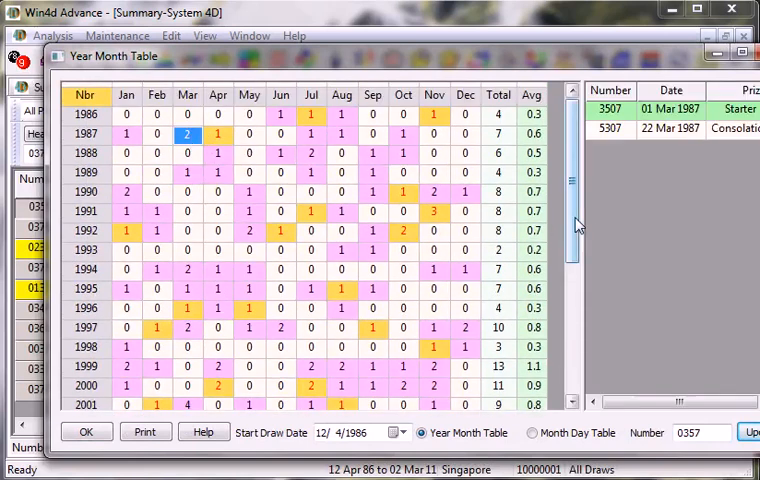
scroll("down", 3)
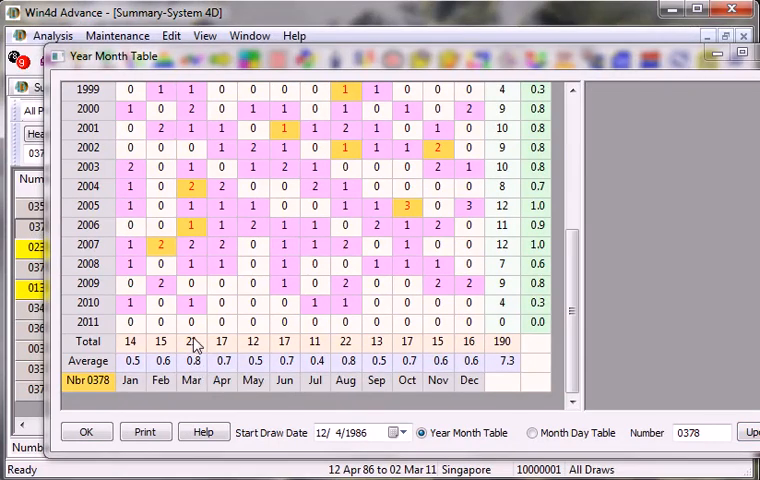
left_click(191, 342)
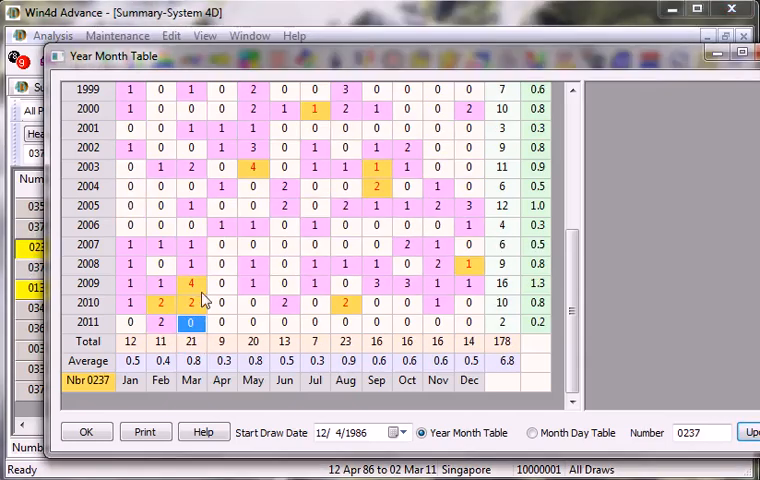
left_click(191, 302)
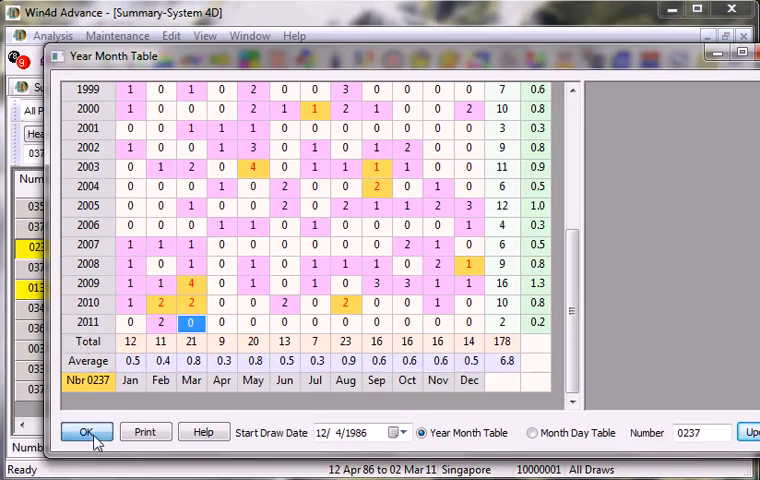
Step: Close the Year Month Table and open the analysis menu for 0357 in the 4D summary
left_click(86, 432)
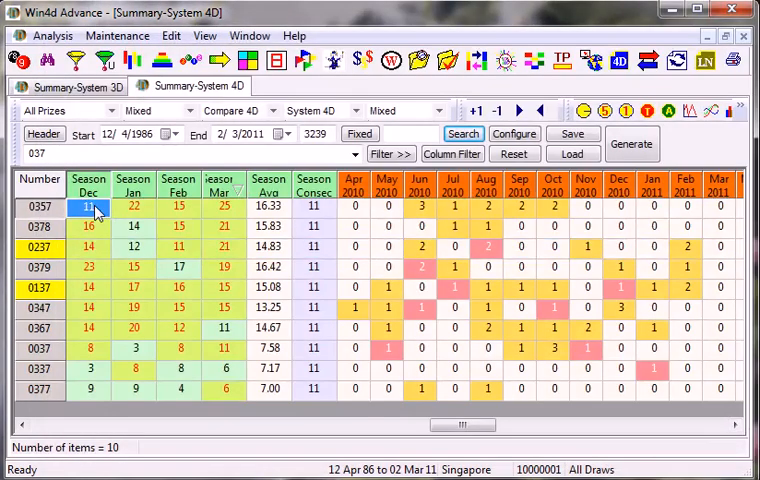
right_click(88, 207)
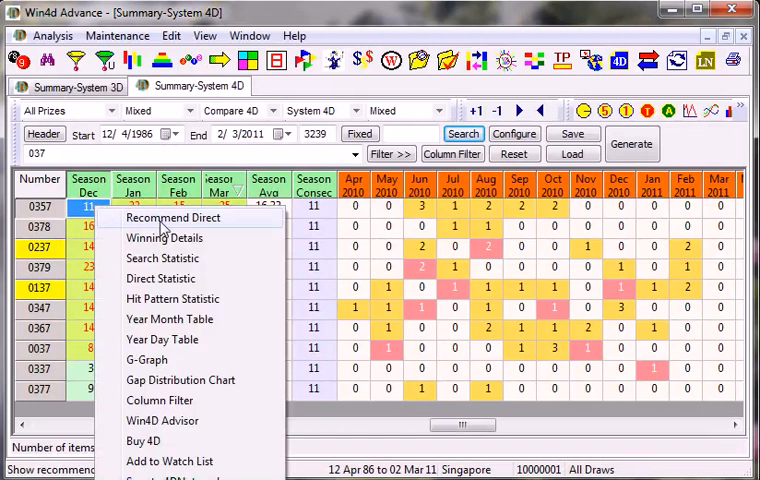
left_click(172, 217)
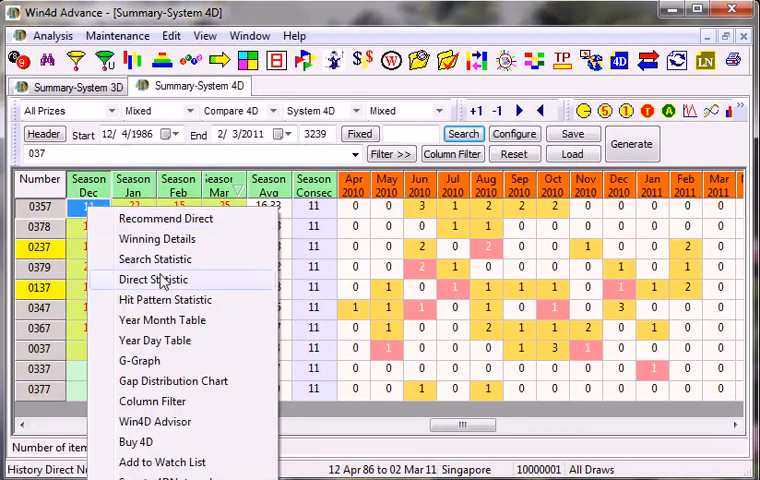
Step: Rank 0357's 24 permutations by All Hits, then Top Hits, and close the table
left_click(152, 279)
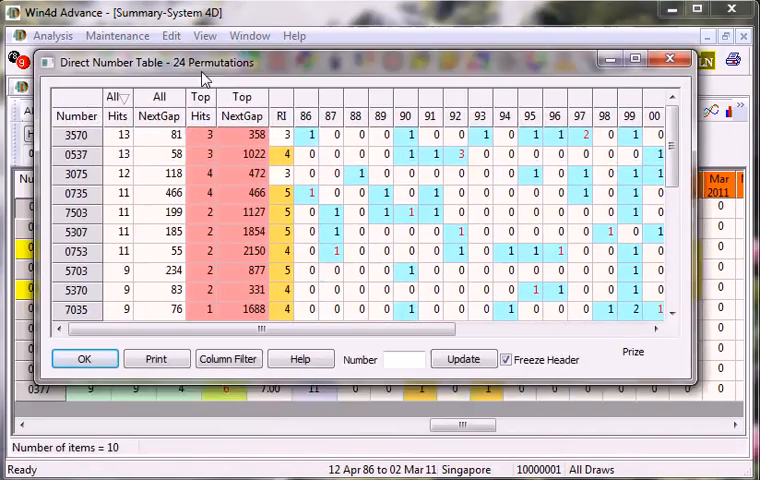
left_click(122, 110)
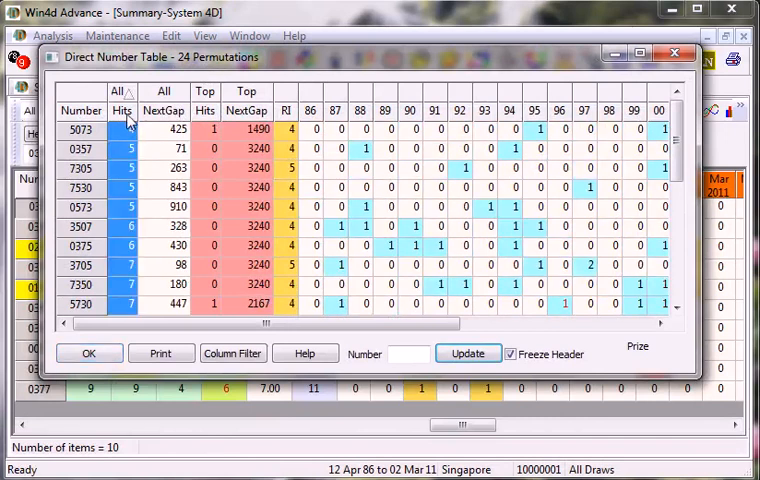
left_click(122, 91)
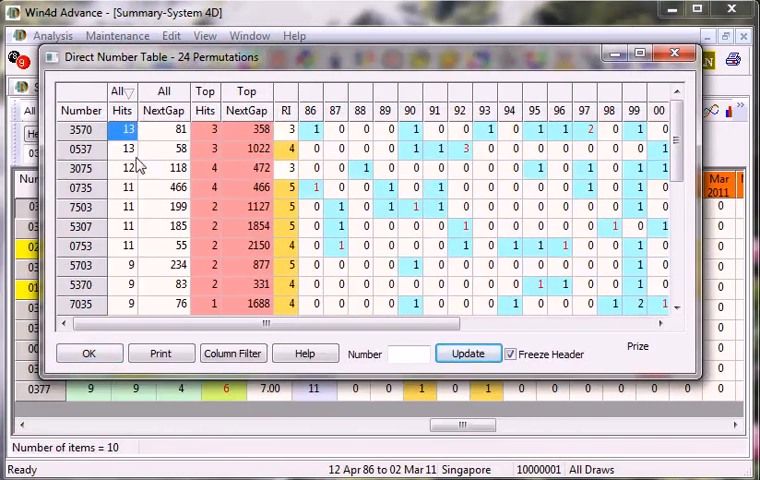
left_click(127, 148)
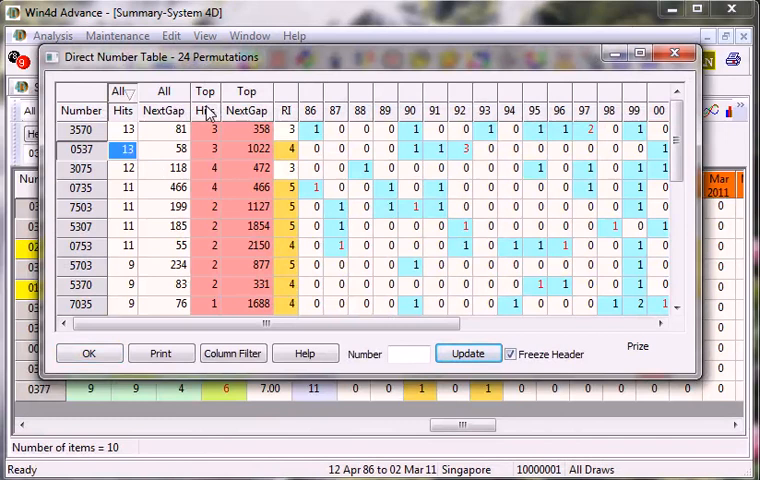
left_click(205, 92)
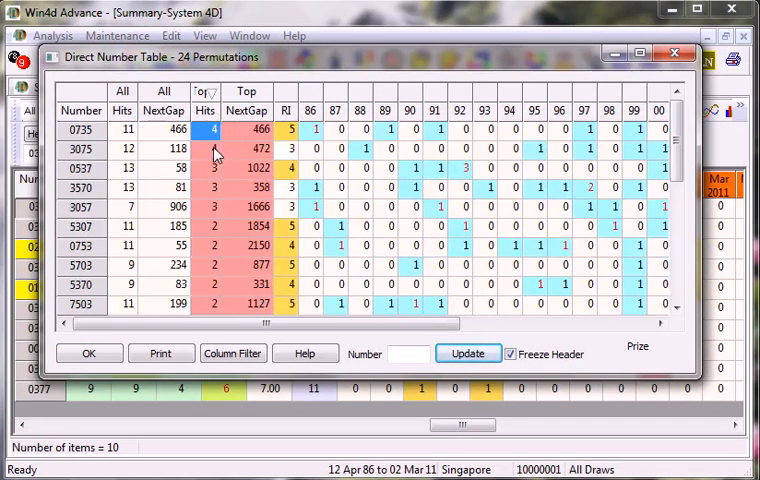
left_click(205, 149)
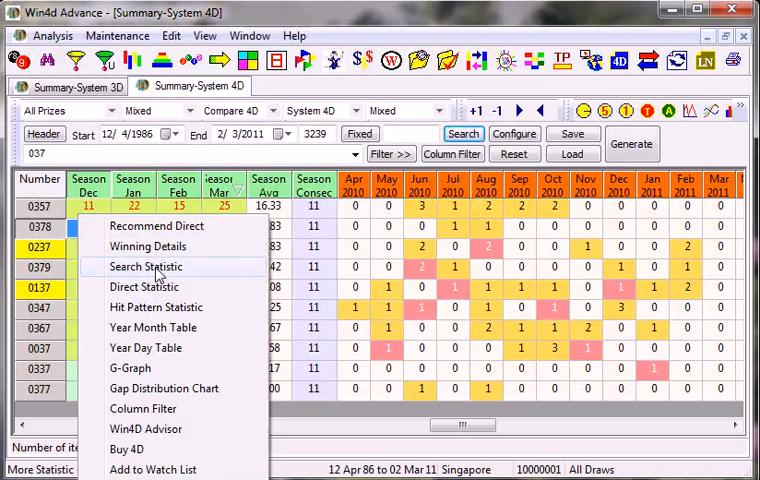
Step: Show Direct Statistic permutations for 0378 and 0237 ranked by Top Hits, then close the table
left_click(135, 287)
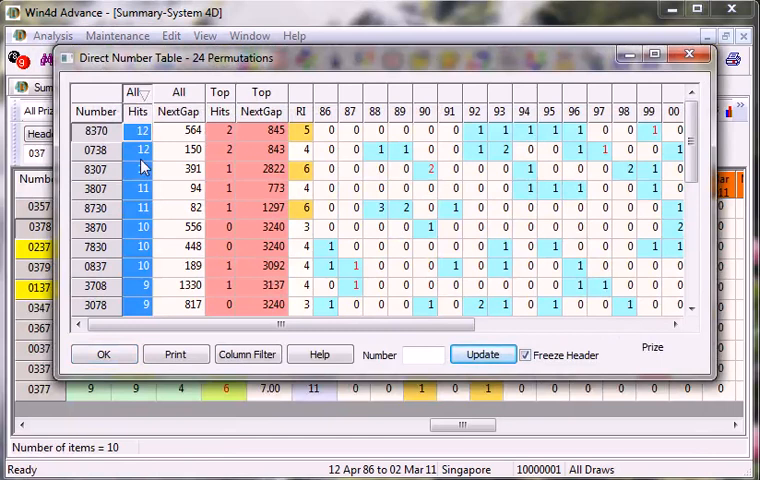
left_click(141, 149)
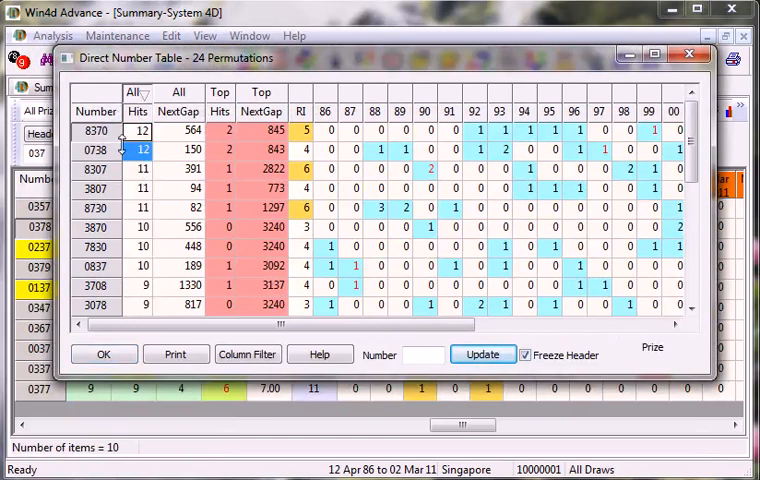
left_click(220, 92)
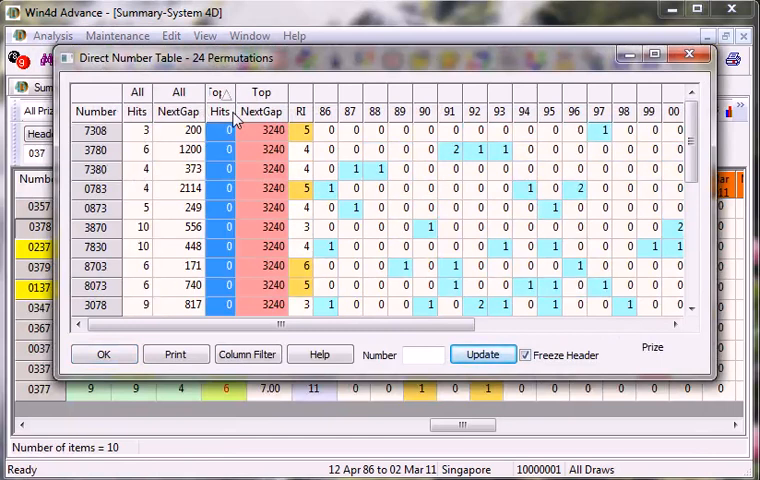
left_click(222, 92)
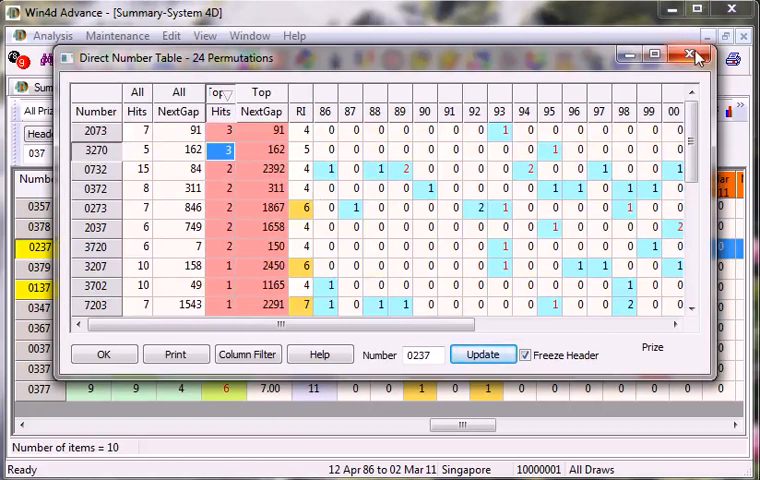
left_click(696, 55)
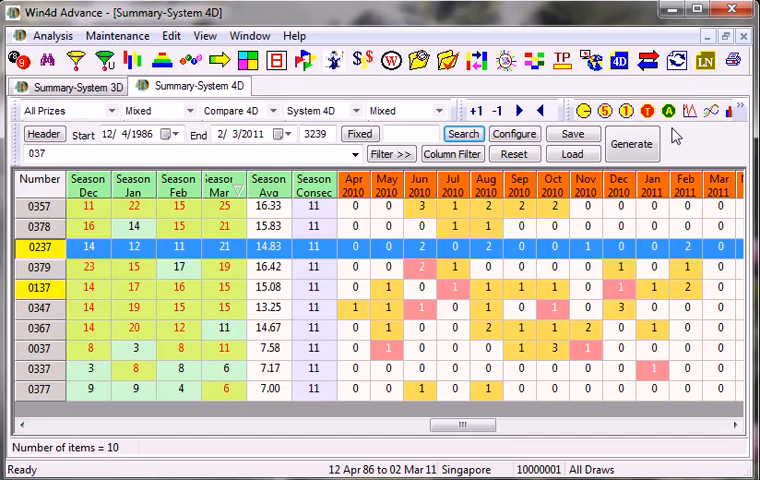
mouse_move(703, 61)
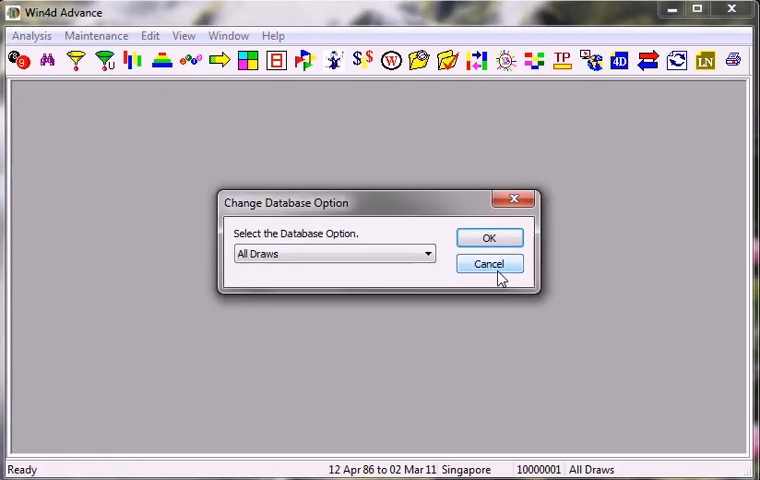
Step: Confirm switching the draw database from Singapore to Magnum 4-D
left_click(489, 237)
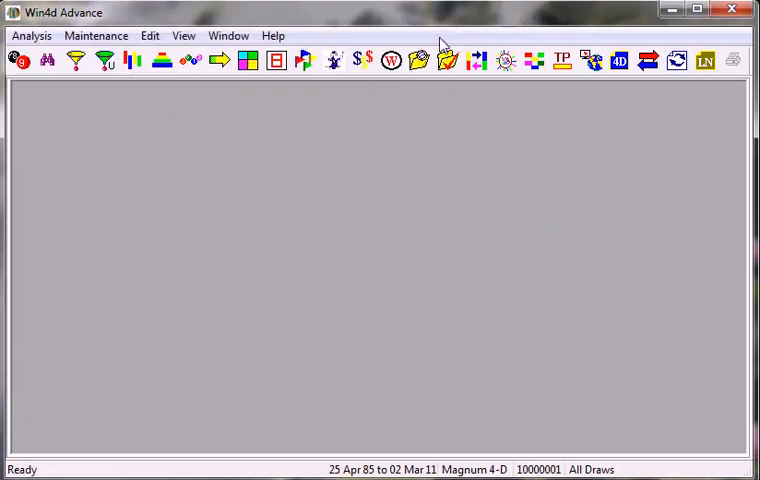
Step: Generate the Magnum System 3D summary and scroll right to the Season Mar column
left_click(76, 60)
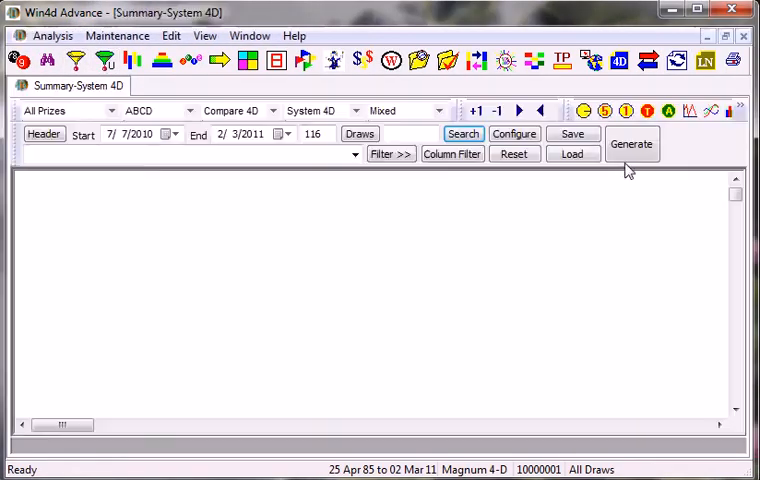
left_click(631, 143)
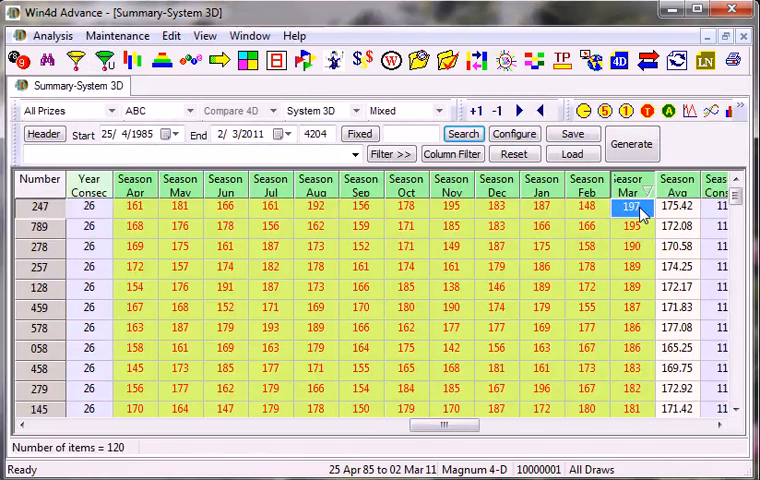
left_click_drag(440, 427, 505, 427)
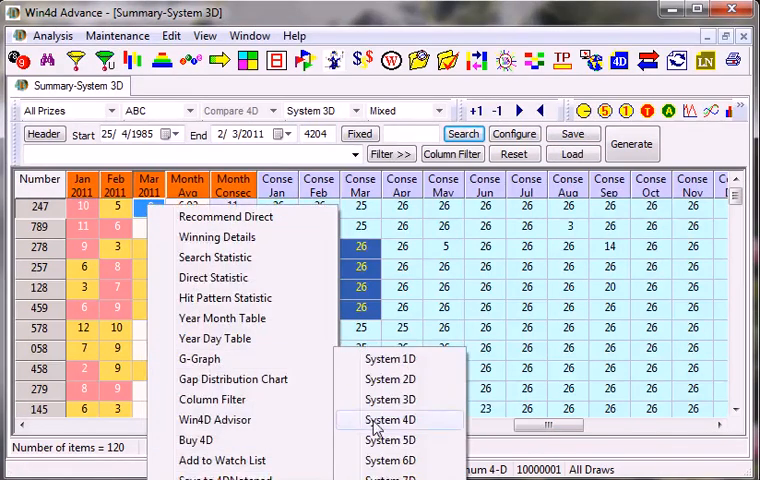
Step: Open the System 4D summary for 247 and sort its monthly hit columns
left_click(390, 419)
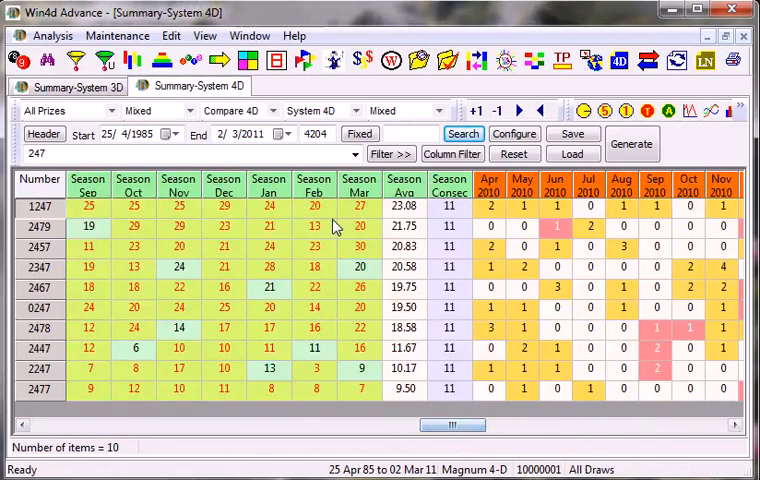
left_click(358, 185)
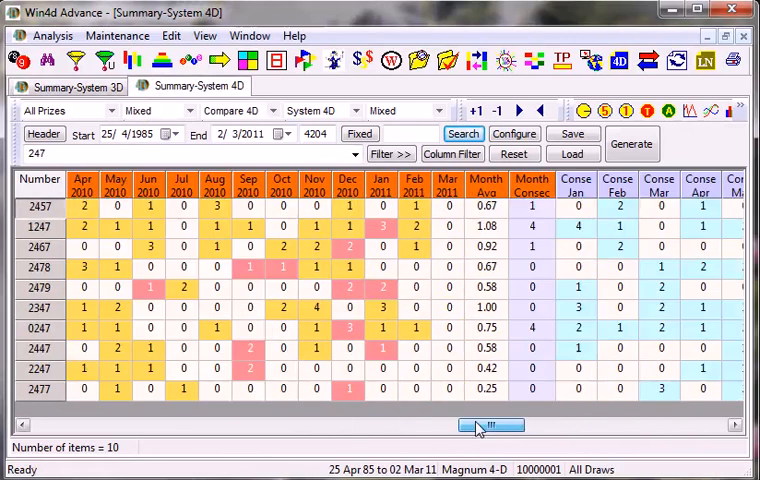
left_click(449, 206)
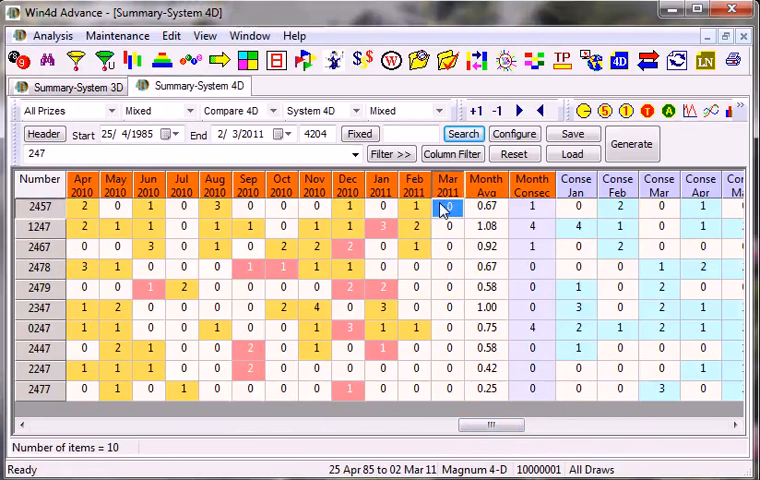
Step: Show the recommended direct numbers for 2457, then dismiss them
right_click(448, 207)
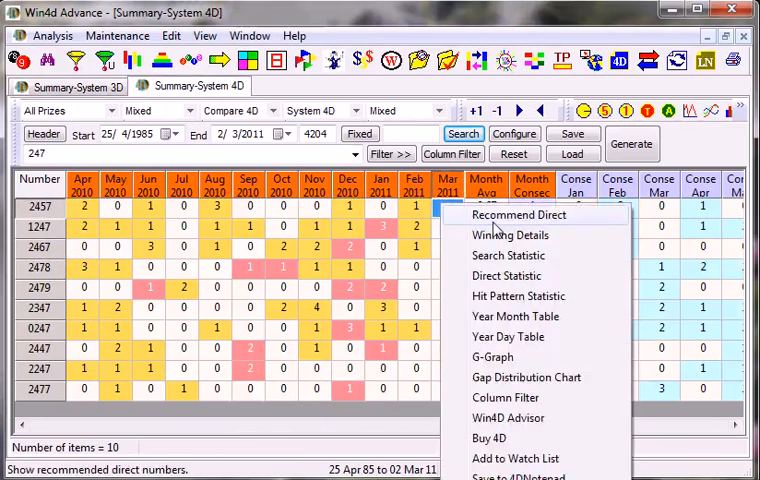
left_click(519, 214)
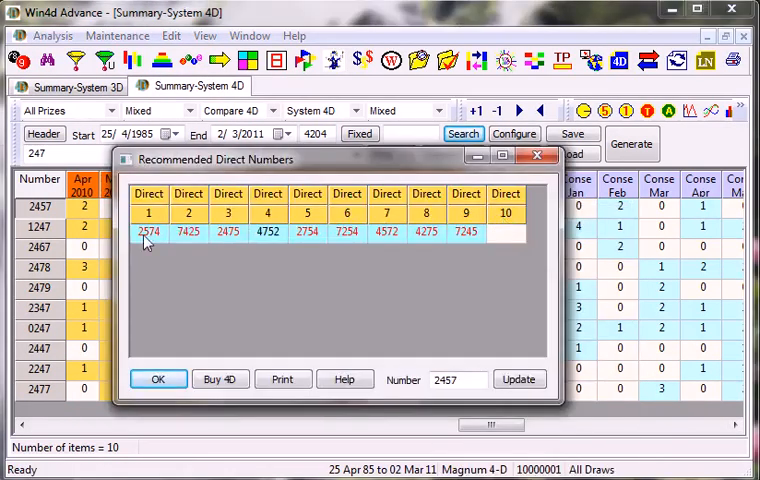
left_click(40, 227)
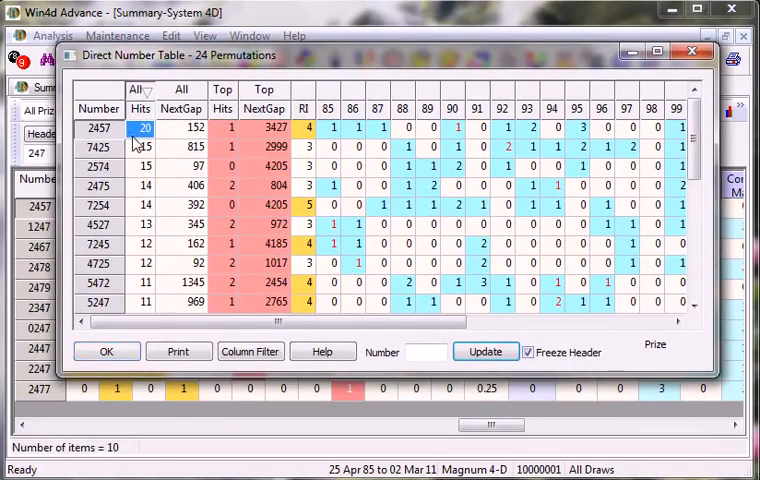
Step: Rank 2457's permutations by top hits, step through 1247 and 2467, then close the table
left_click(222, 89)
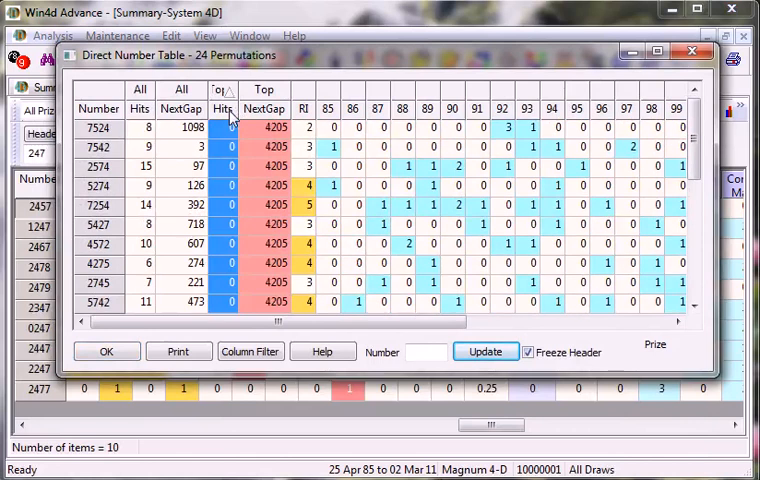
left_click(223, 89)
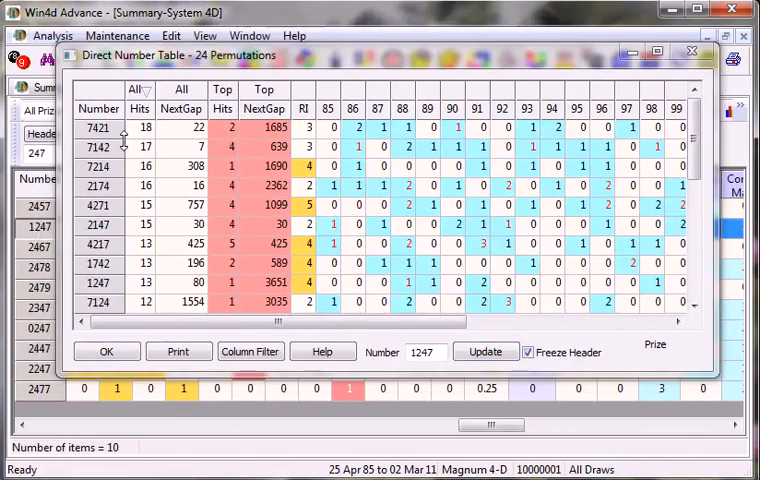
left_click(143, 127)
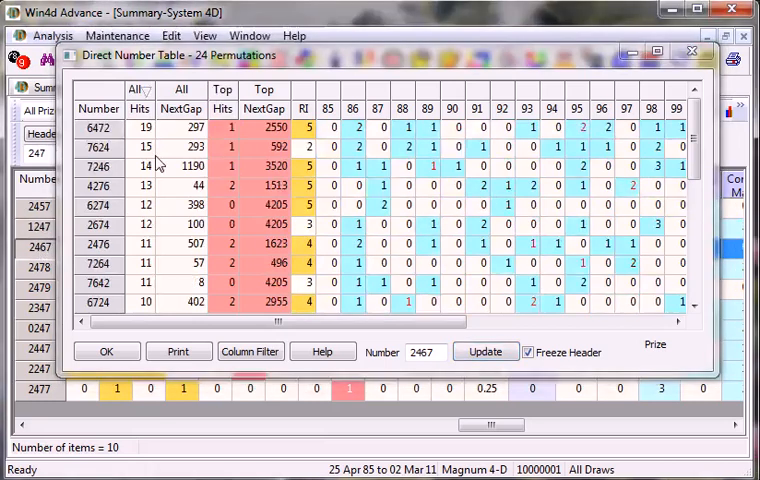
left_click(144, 128)
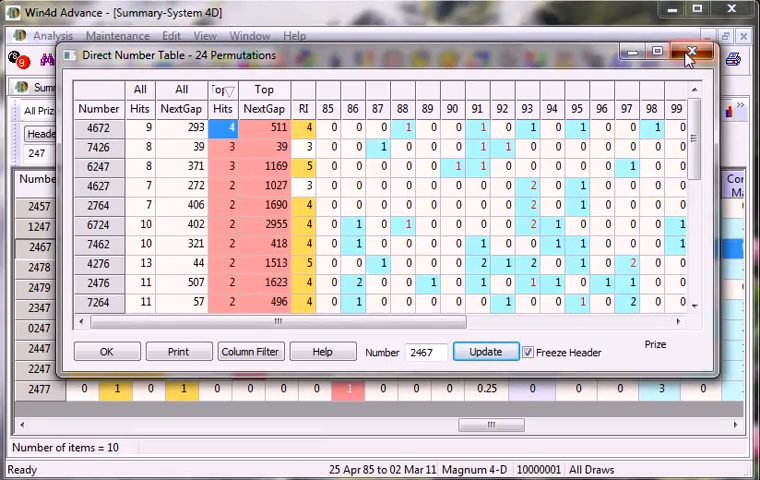
left_click(697, 51)
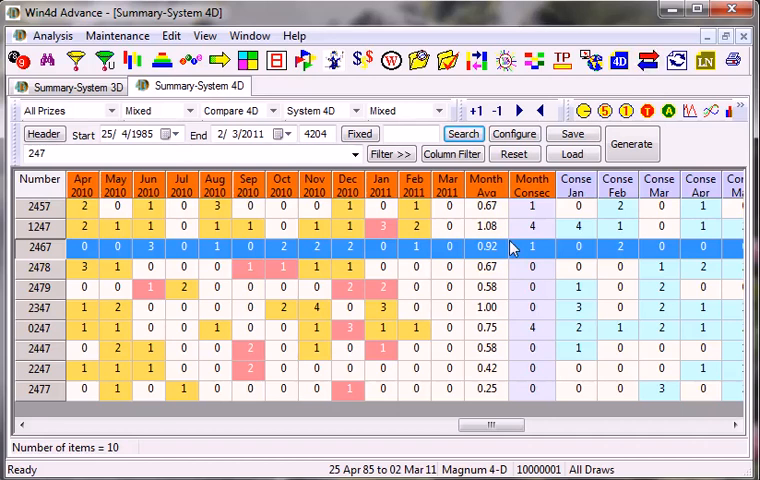